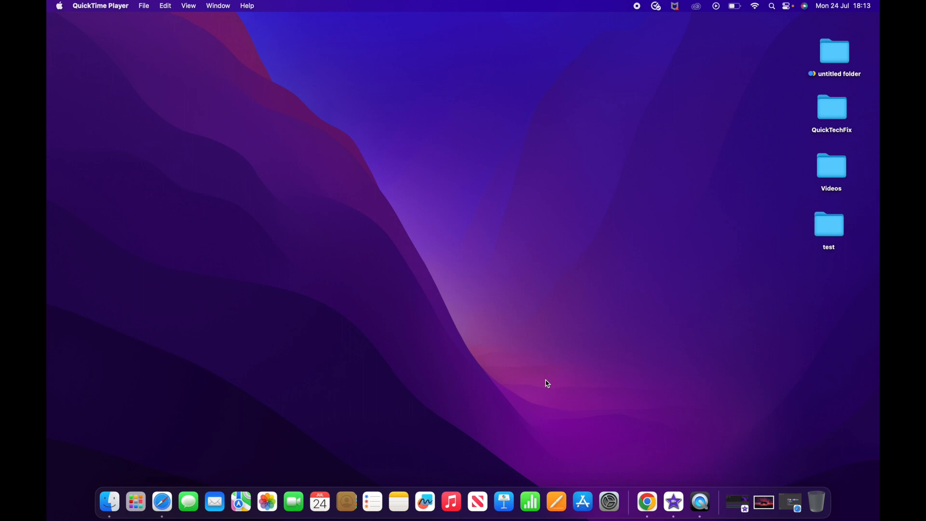
pyautogui.moveTo(493, 336)
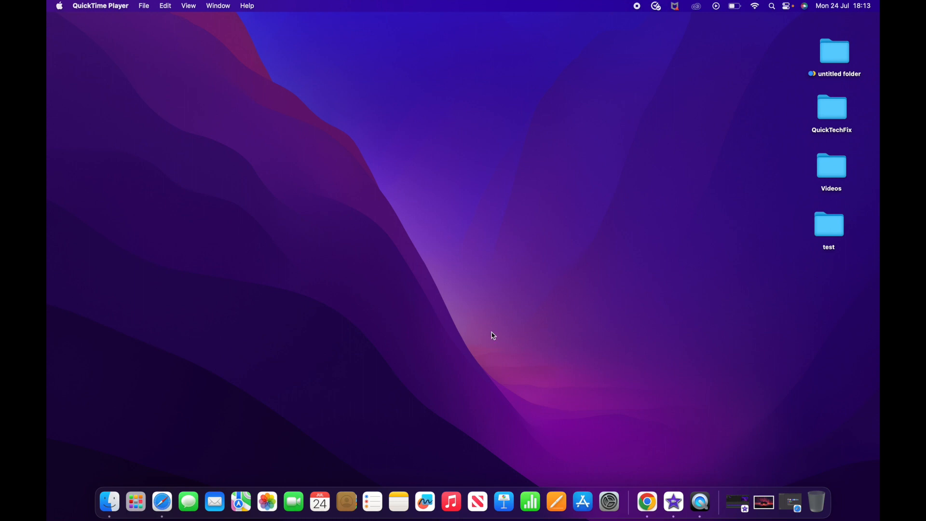
pyautogui.moveTo(500, 311)
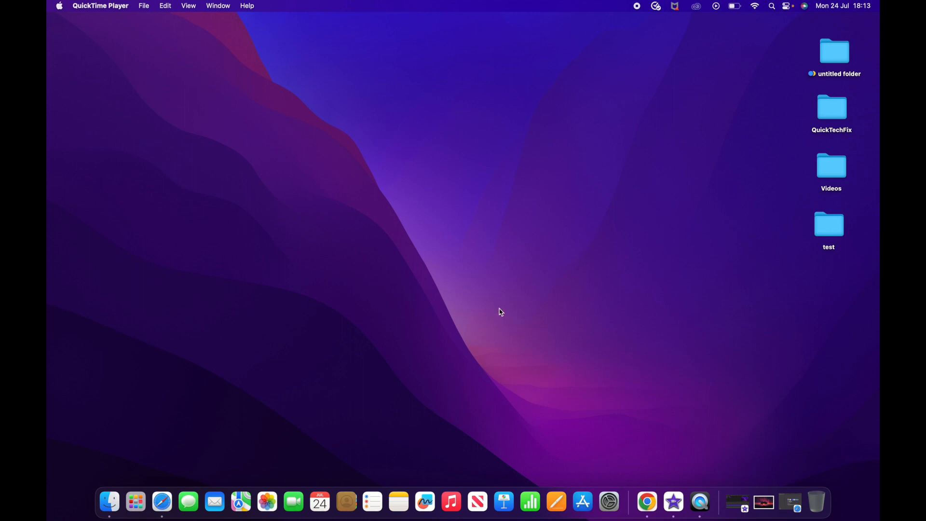
pyautogui.moveTo(772, 12)
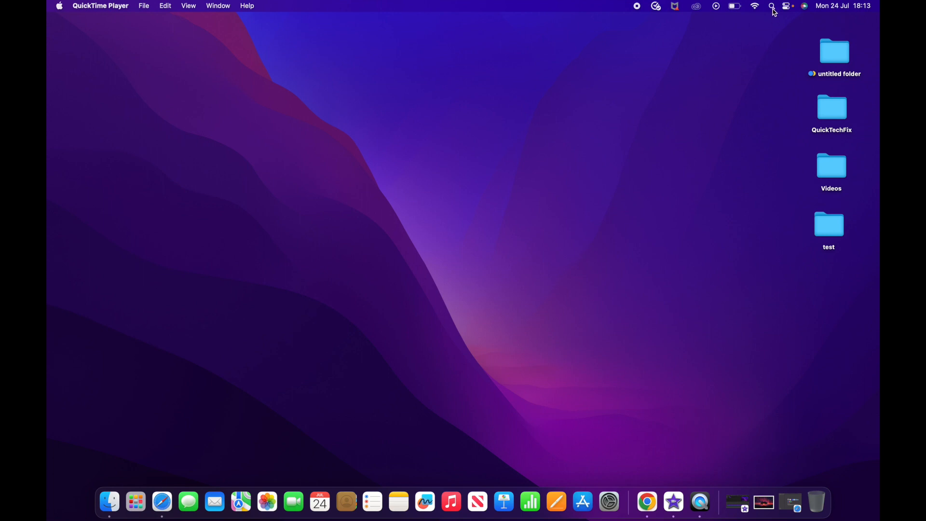
# Step: Launch the Clock app from a Spotlight search for "cl"
pyautogui.write('clock')
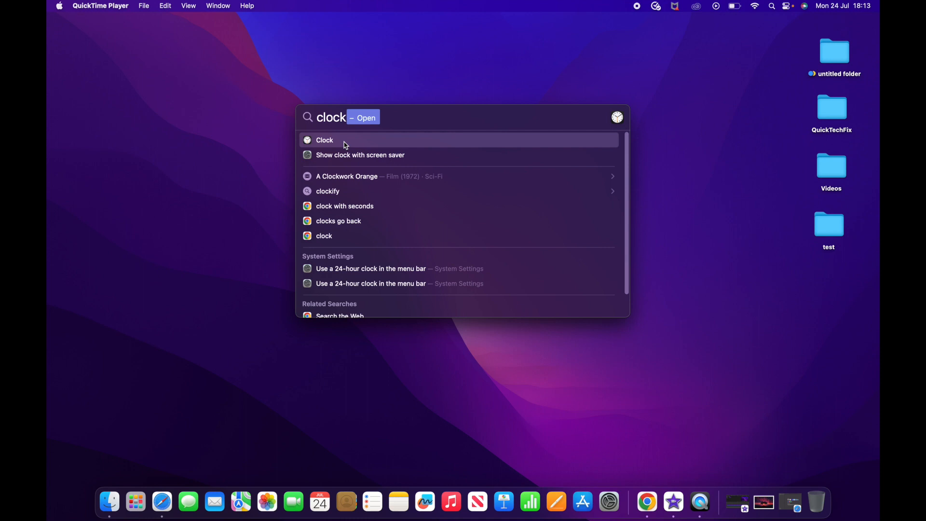
pyautogui.click(324, 140)
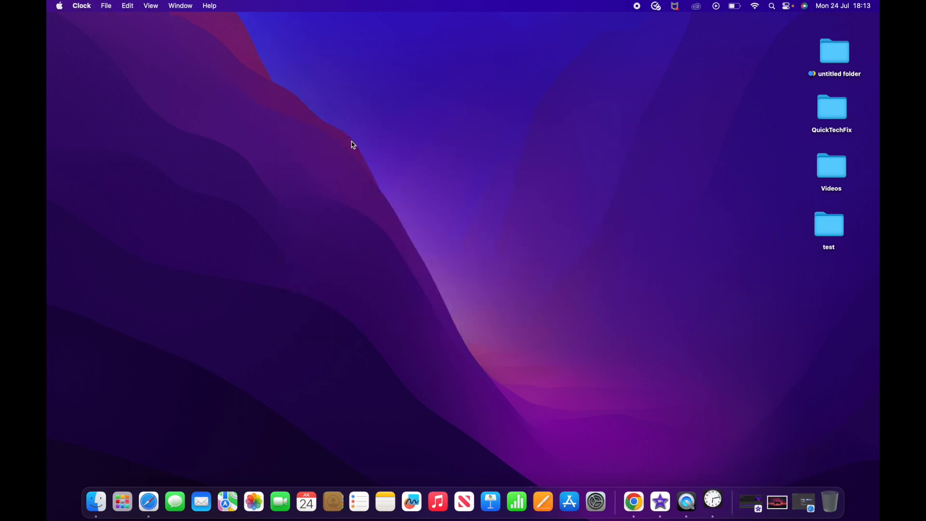
# Step: Switch to the empty Alarm section and begin adding a new alarm
pyautogui.click(712, 501)
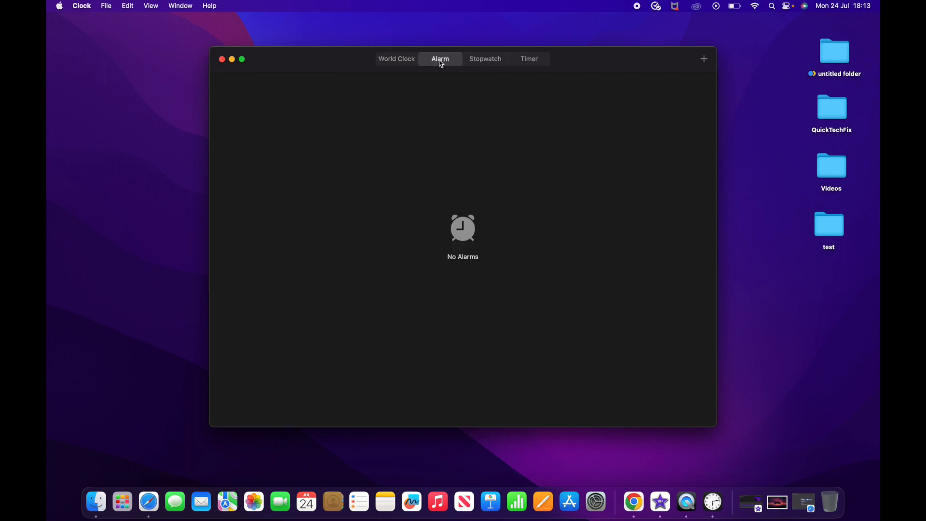
pyautogui.moveTo(454, 67)
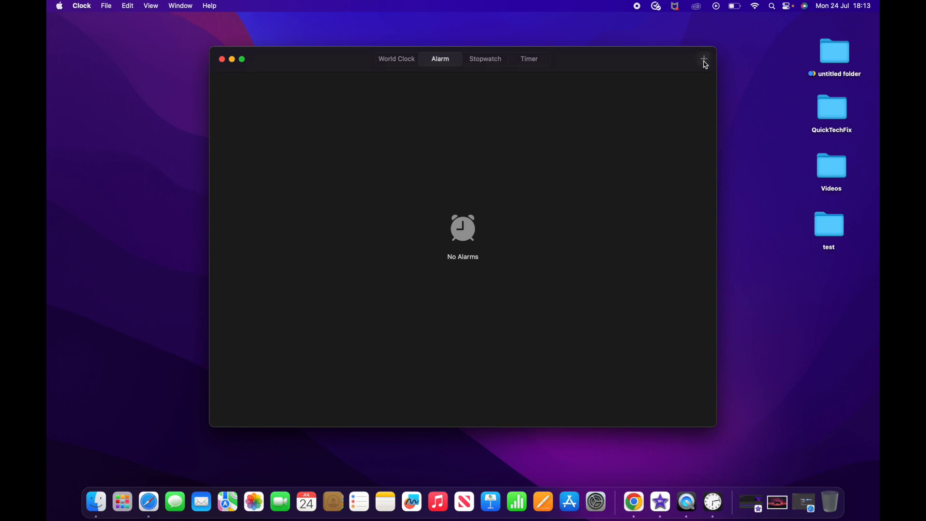
pyautogui.click(703, 58)
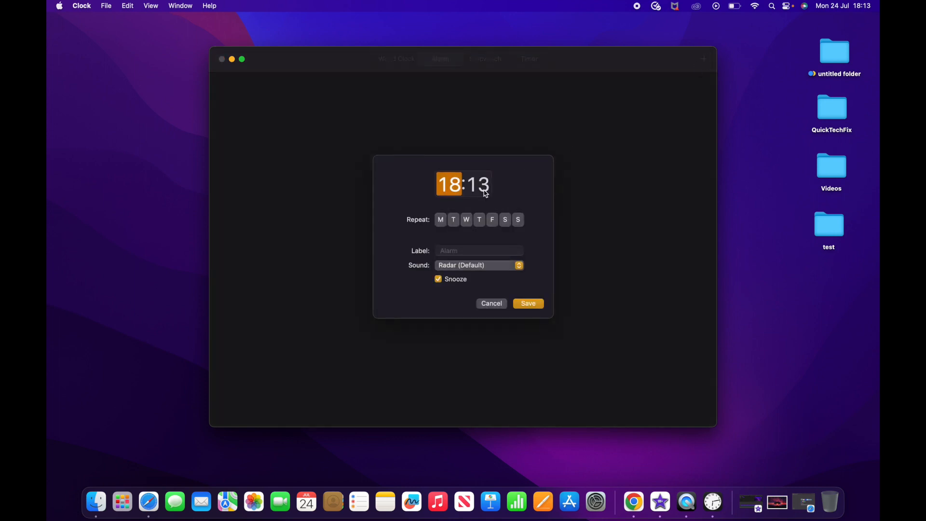
# Step: Keep the 18:13 time and set the alarm to repeat Monday, Tuesday and Wednesday
pyautogui.click(478, 185)
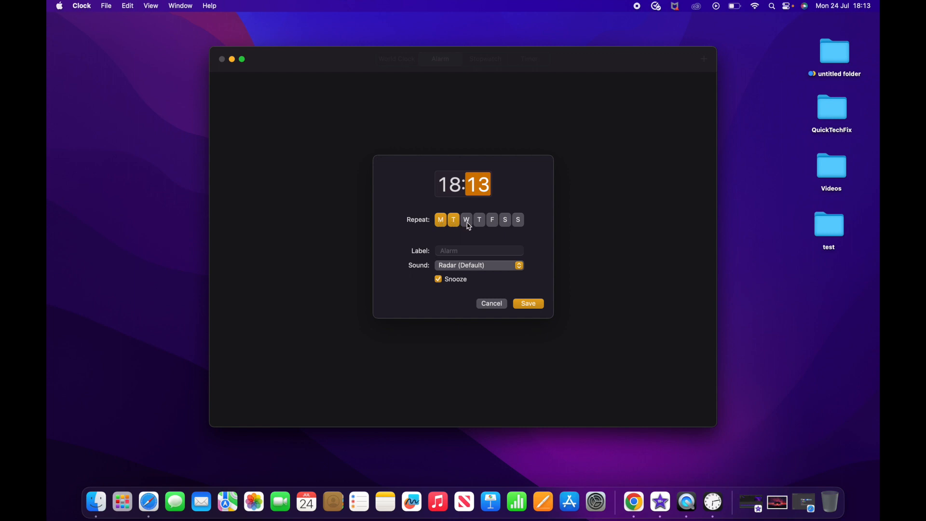
pyautogui.click(466, 220)
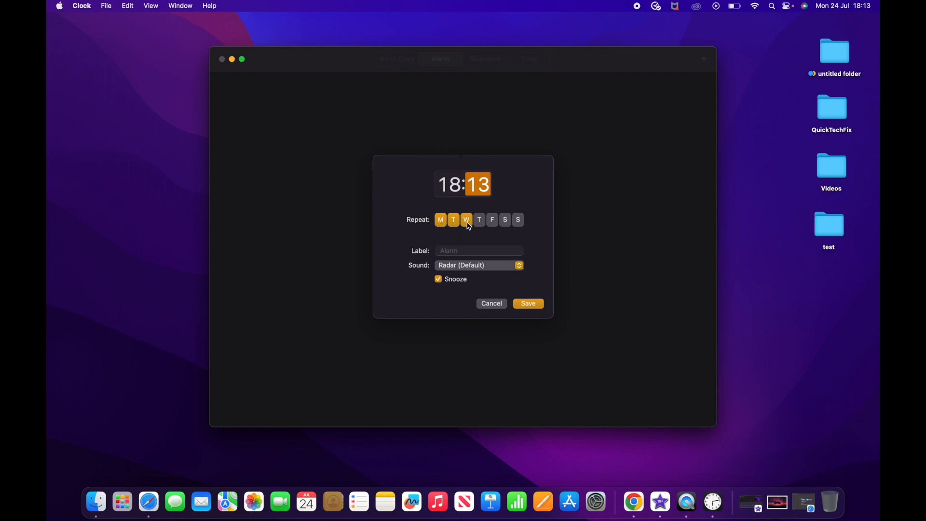
pyautogui.click(478, 251)
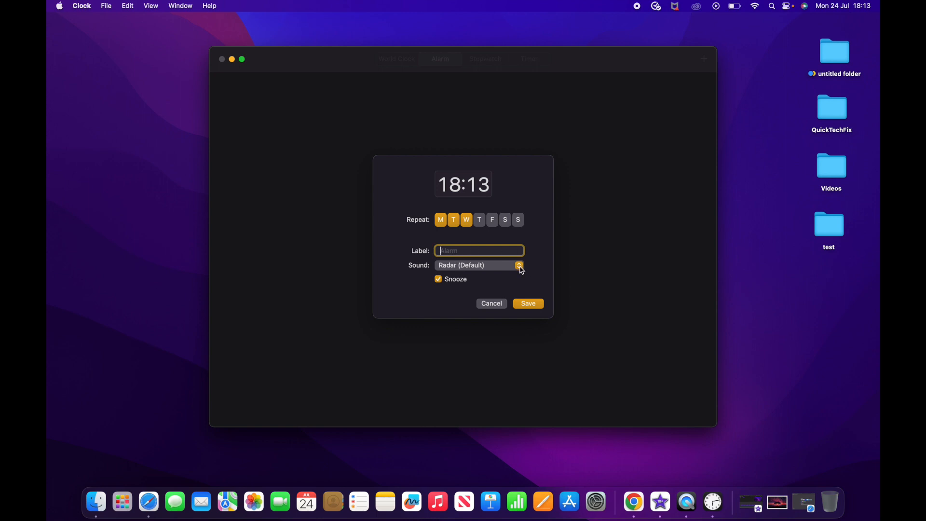
# Step: Keep Radar (Default) as the alarm sound and save the enabled 18:13 alarm
pyautogui.click(519, 264)
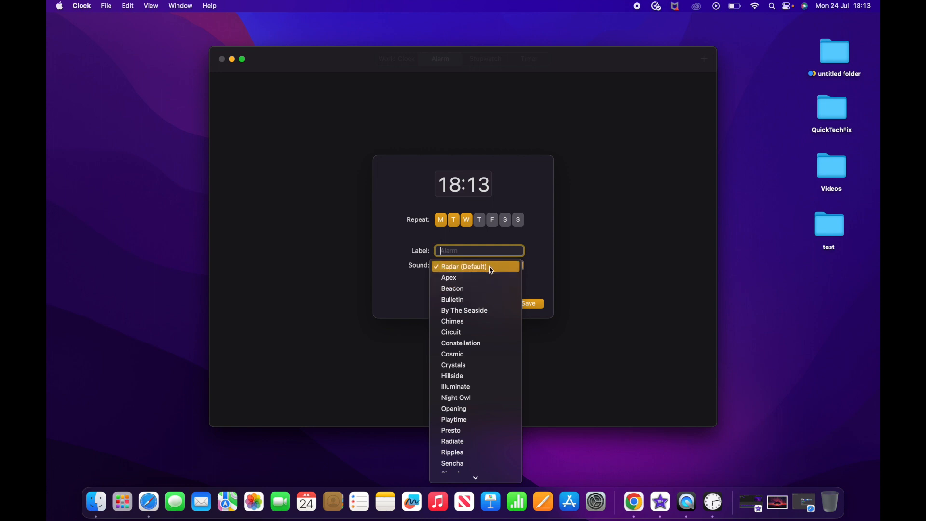
pyautogui.click(463, 266)
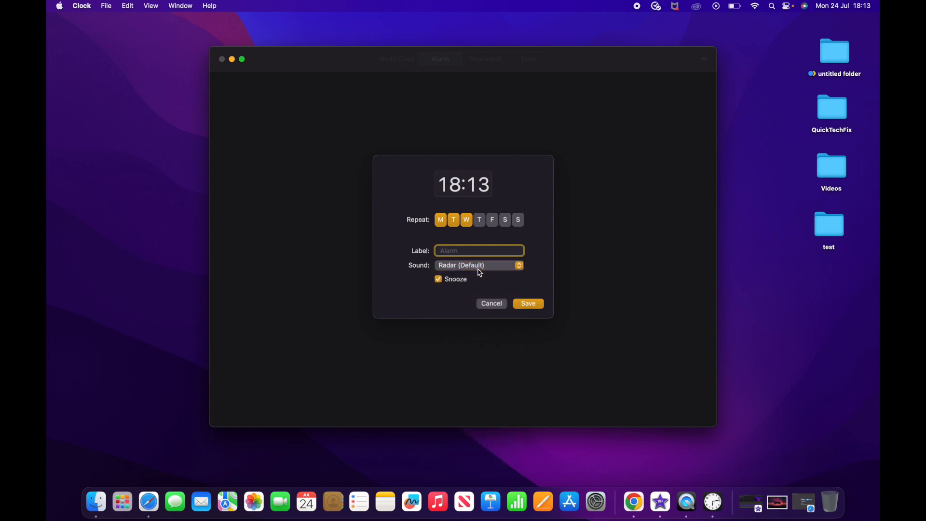
pyautogui.moveTo(466, 293)
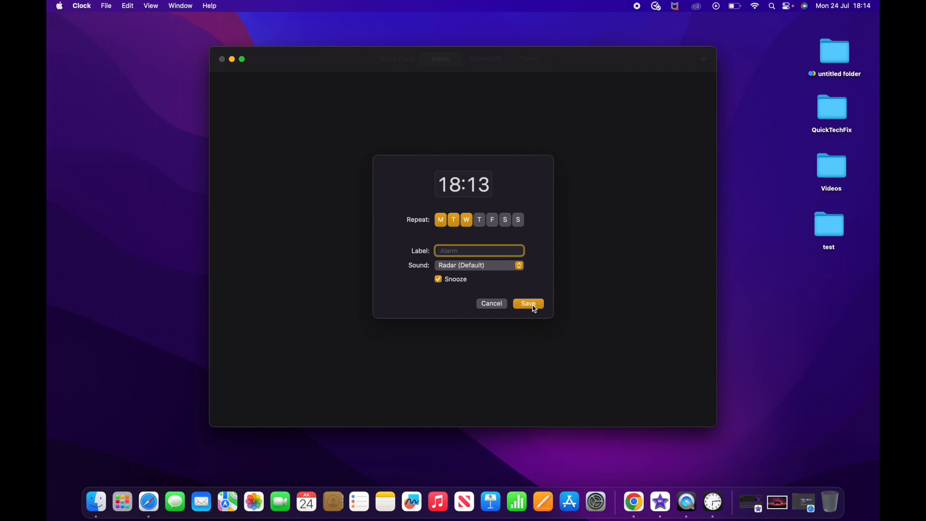
pyautogui.click(526, 303)
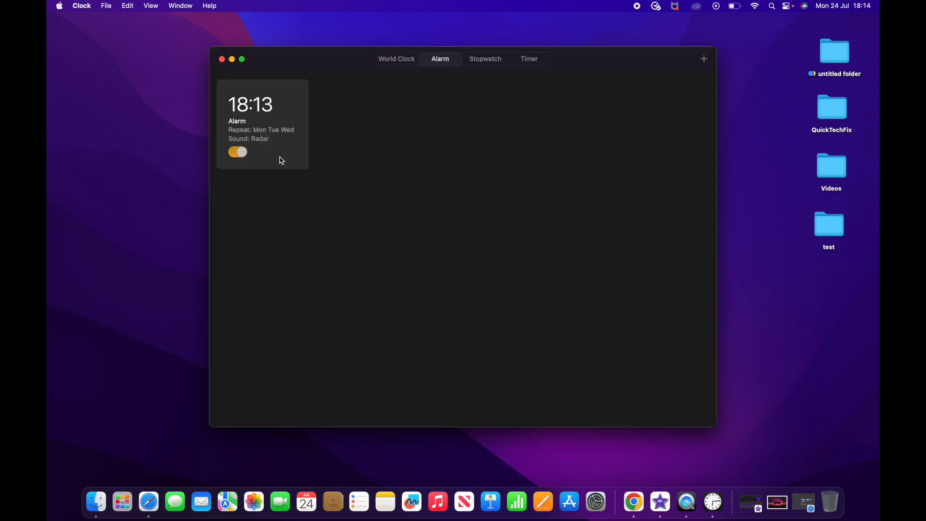
pyautogui.moveTo(380, 233)
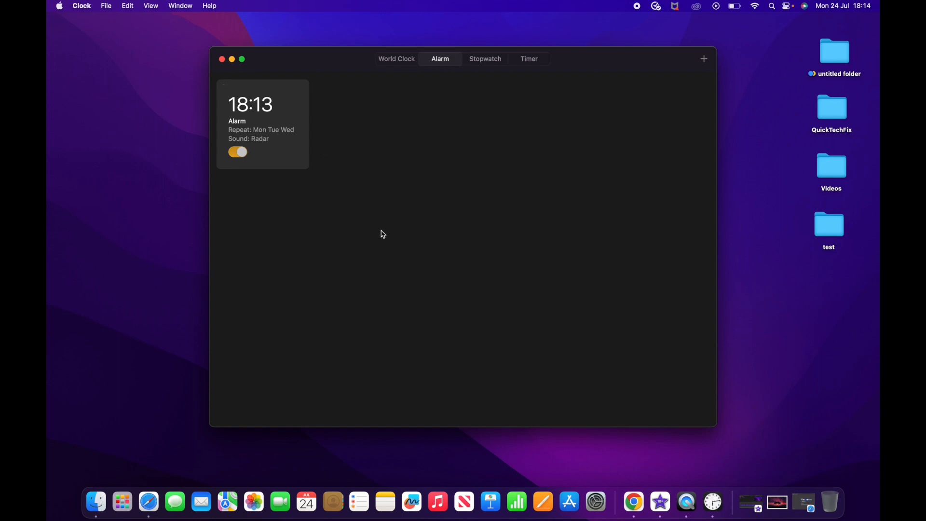